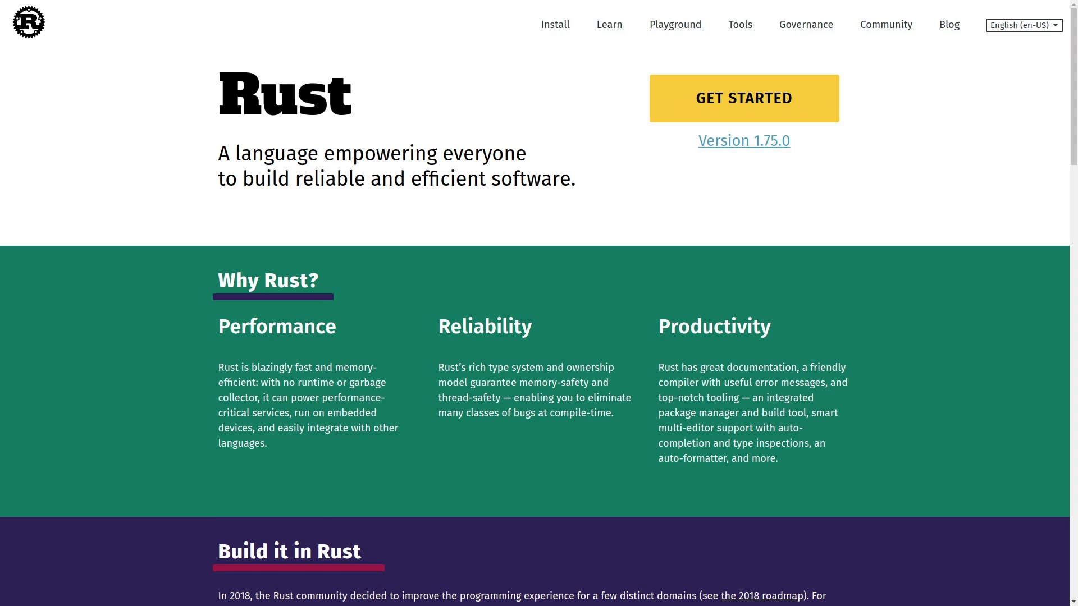
- Scroll down the Rust language homepage
scroll(down, 3)
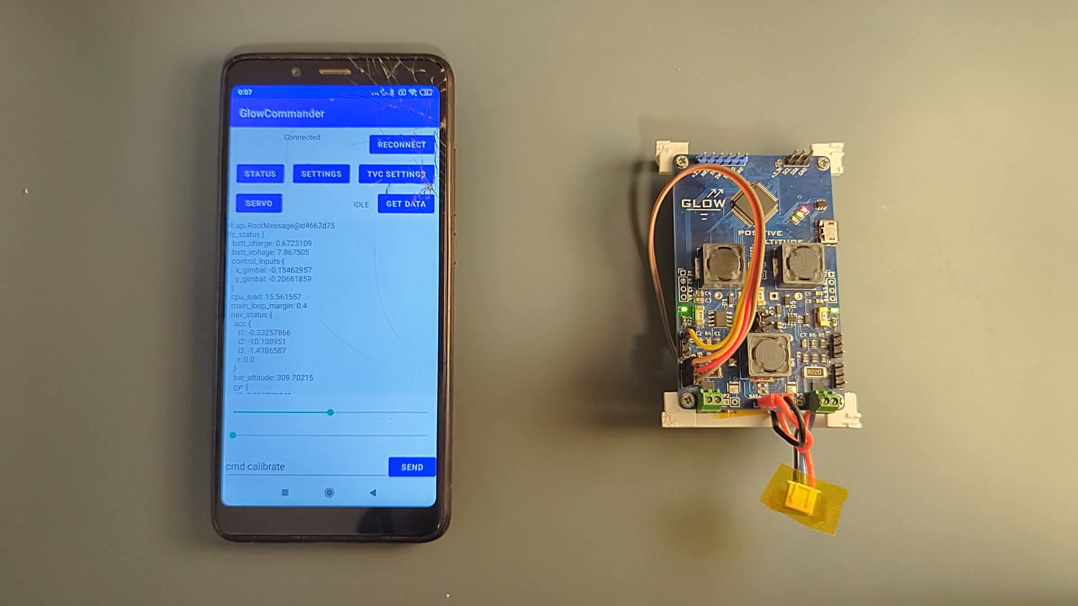
- Send the calibrate command in GlowCommander, then show the Wi-Fi settings listing RRR-wifi
click(401, 174)
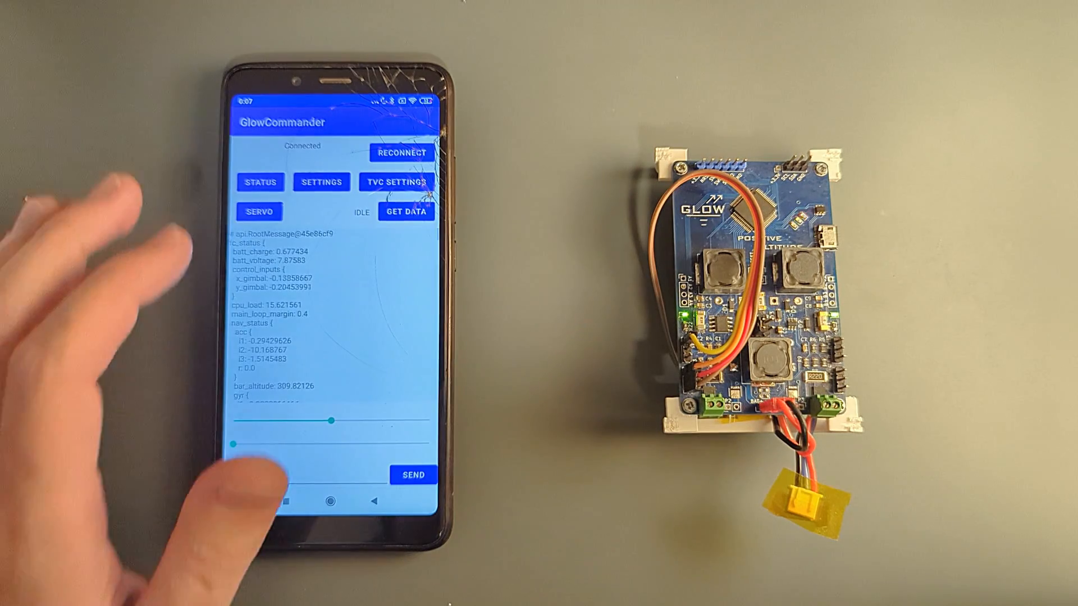
click(260, 182)
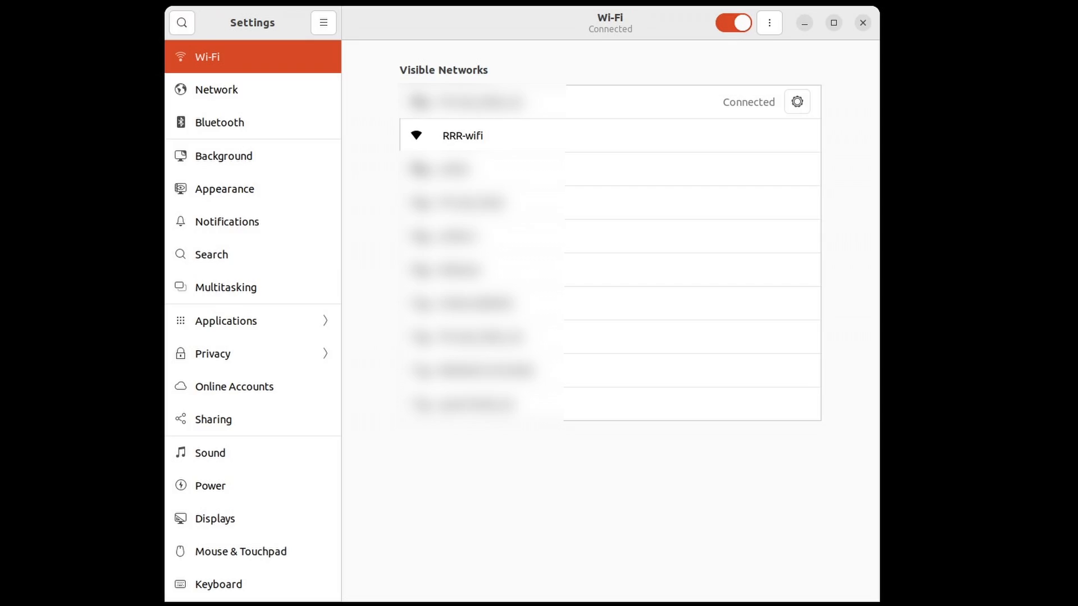
- Load rrr.local in a new Chrome tab to show the board dashboard
click(462, 135)
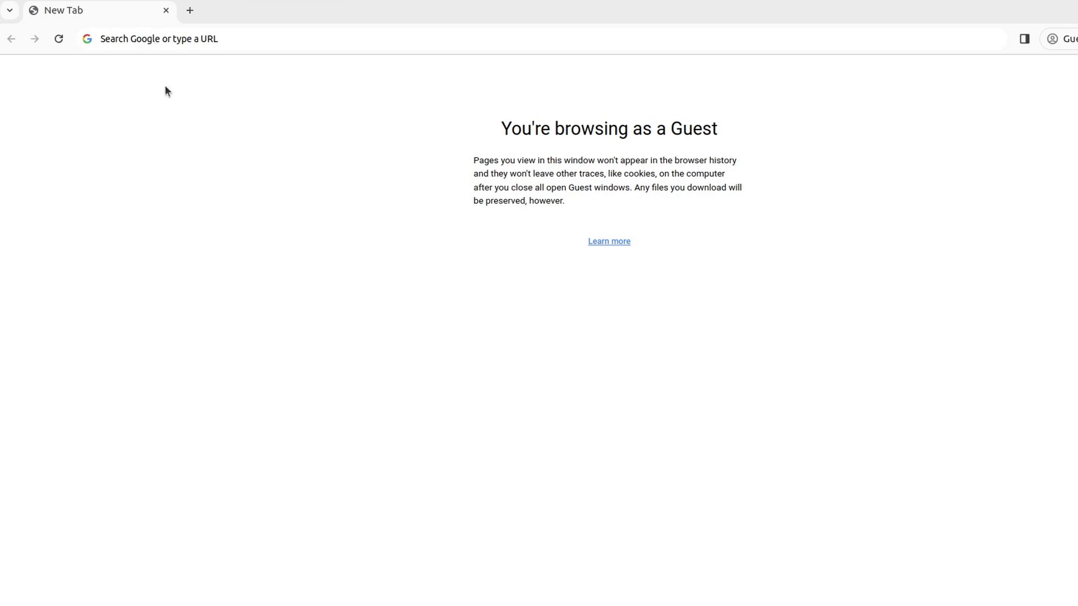
text(rrr.l)
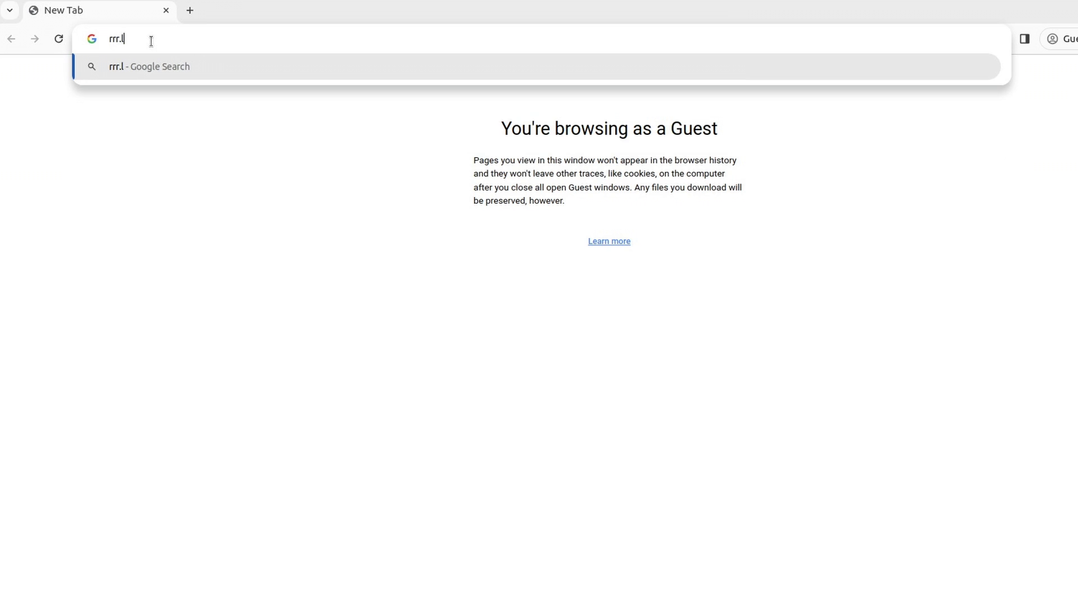
key(Return)
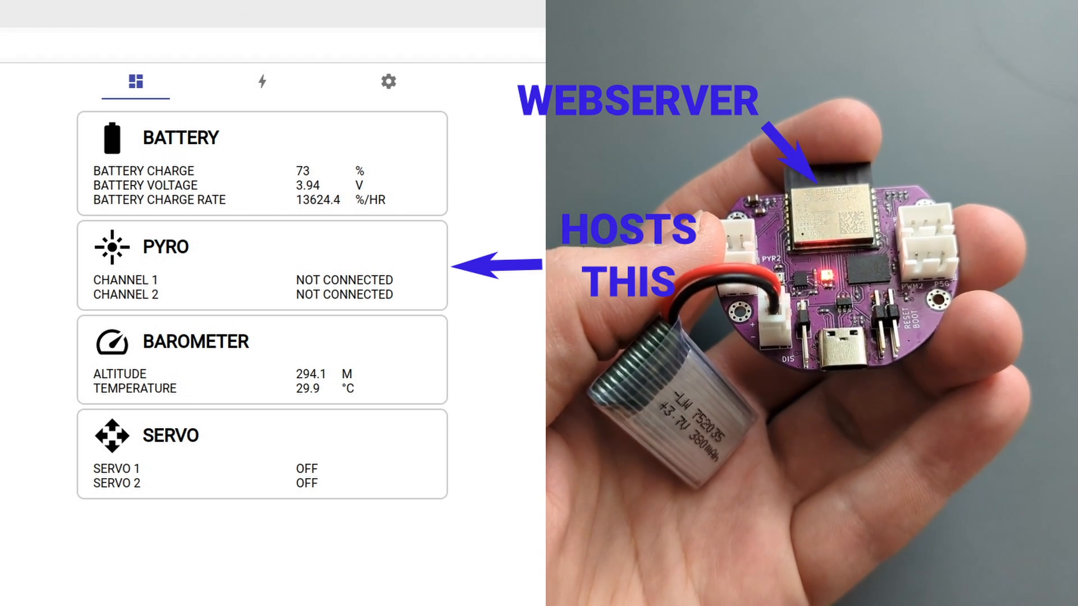
- Turn the board LED green from the lightning tab, then return to the dashboard tab
click(261, 82)
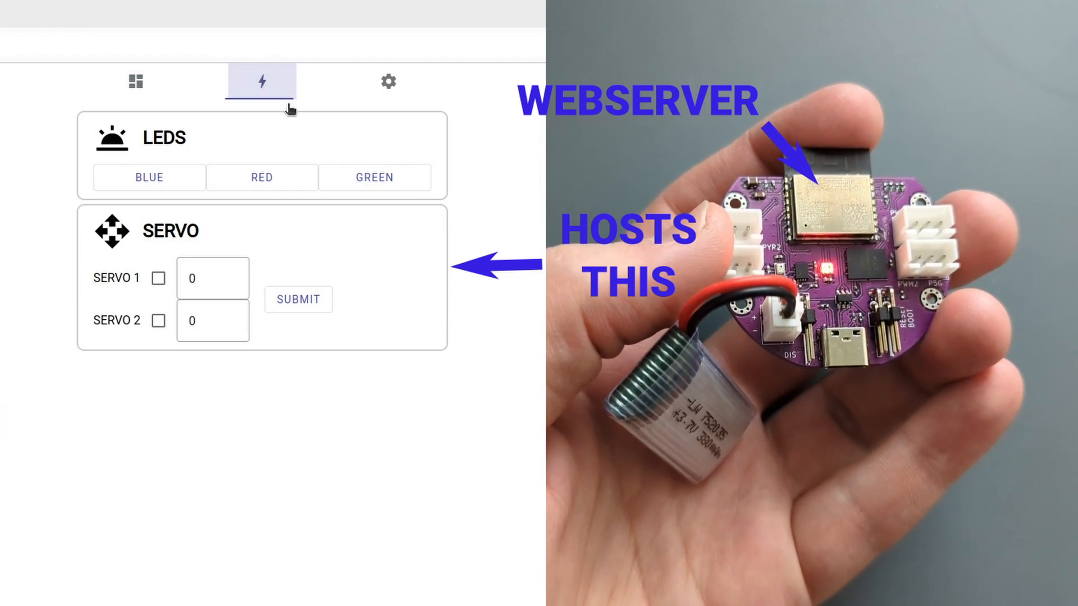
click(388, 80)
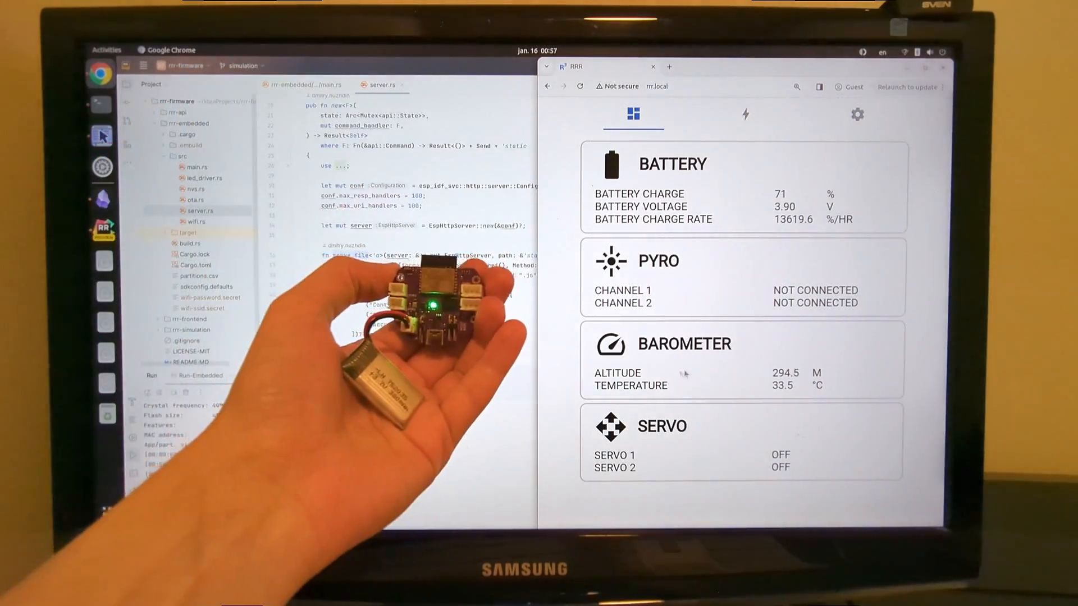
click(744, 114)
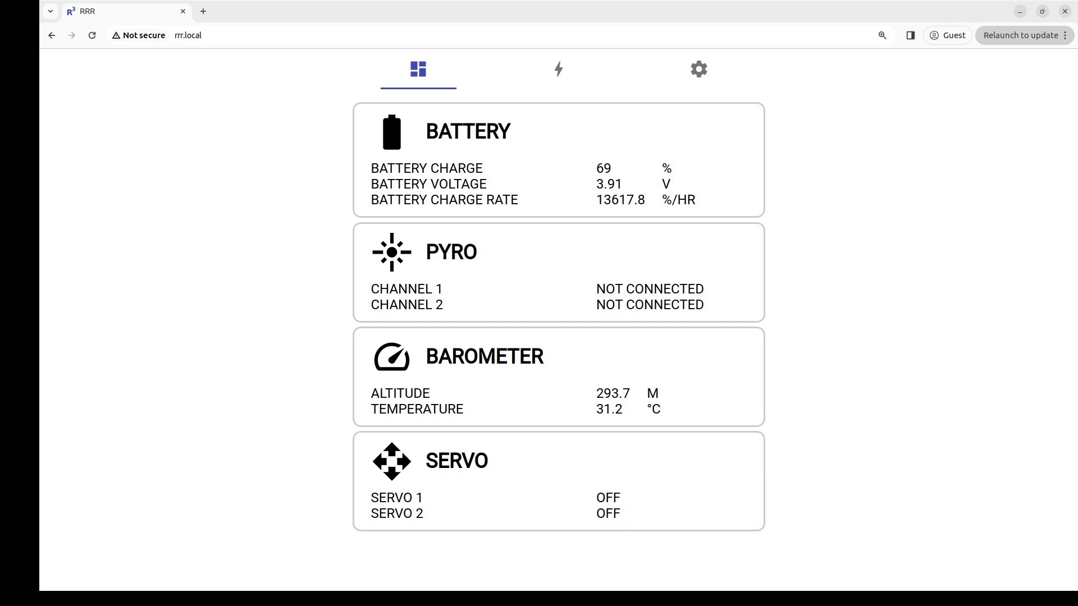
- Open Chrome DevTools and view the dashboard's index.css source file
key(F12)
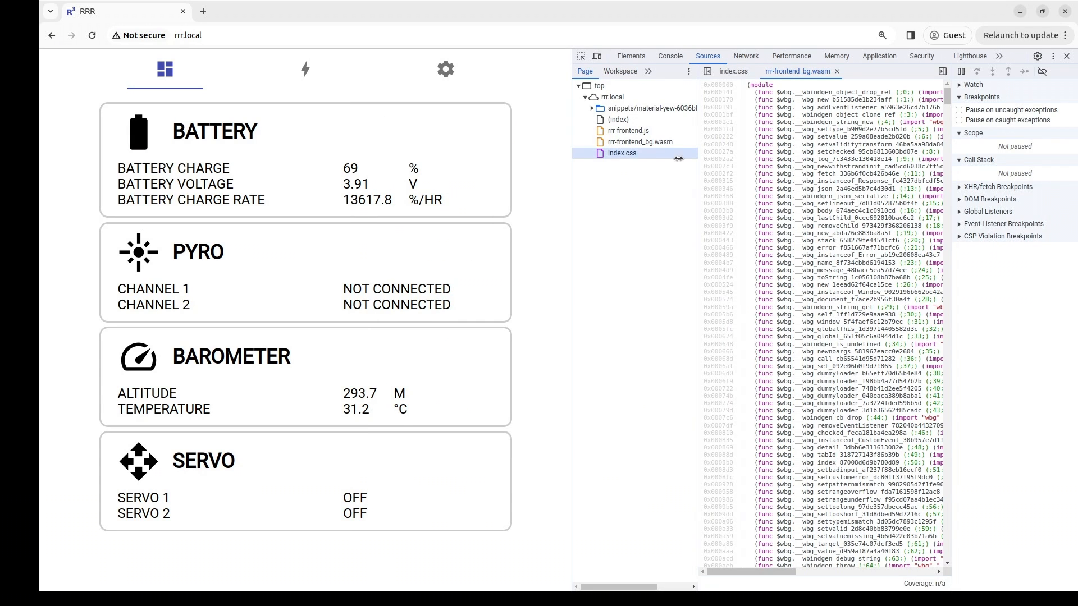
click(641, 141)
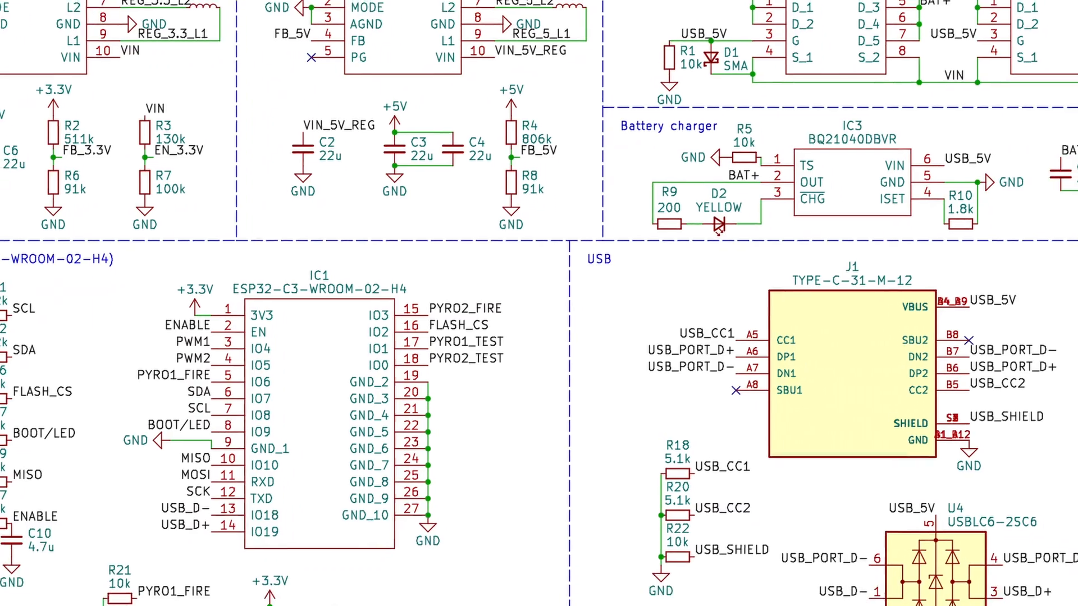
- Scroll the schematic past IC1, the USB connector J1 and charger IC3
scroll(down, 3)
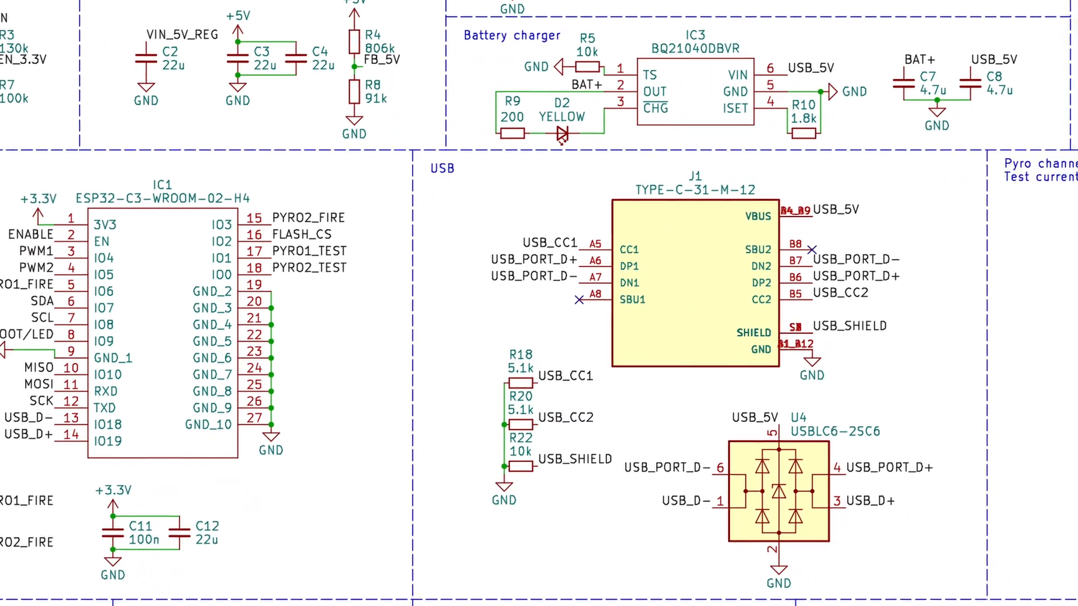
scroll(down, 3)
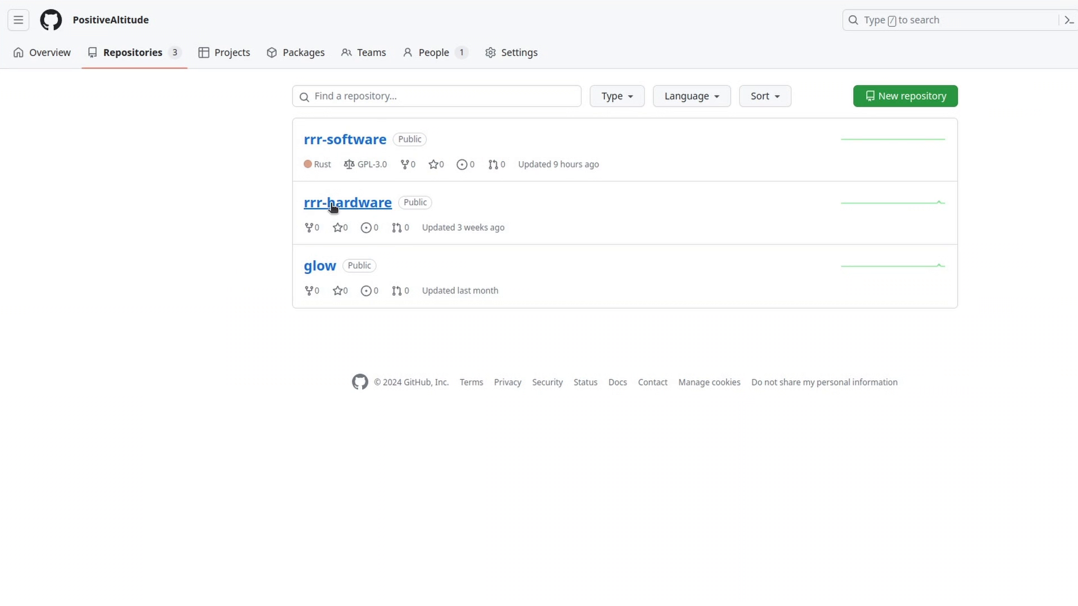
- Open rrr-hardware from PositiveAltitude's repositories and scroll to its README
click(347, 202)
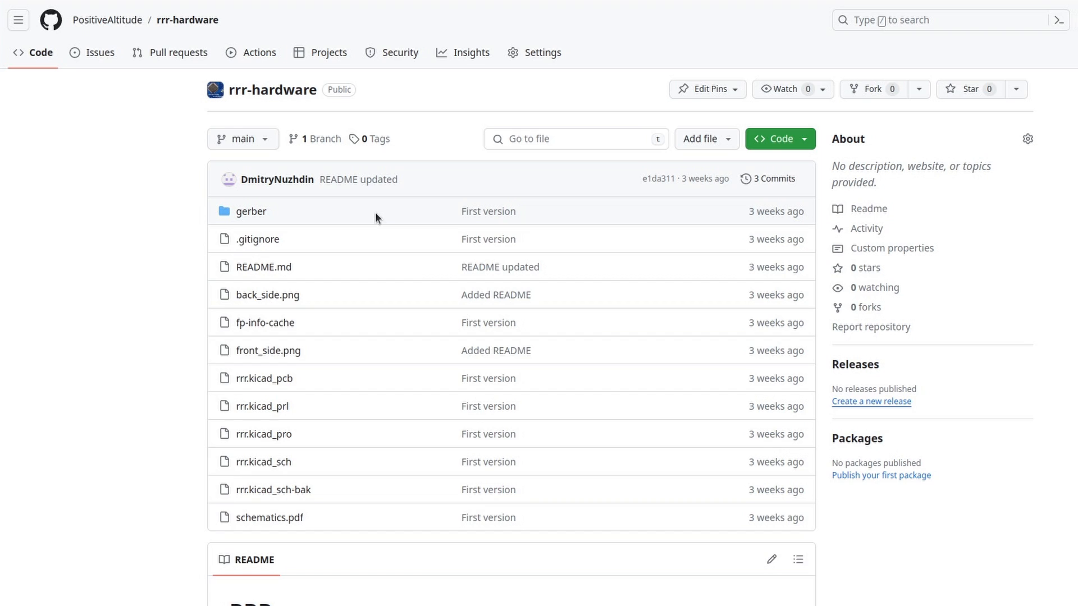
scroll(down, 3)
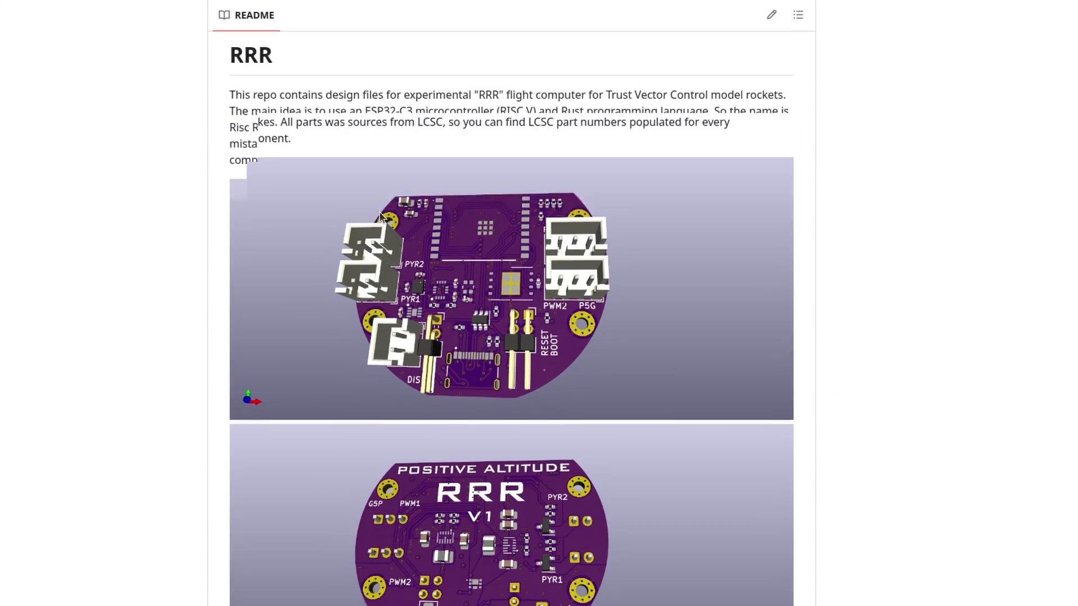